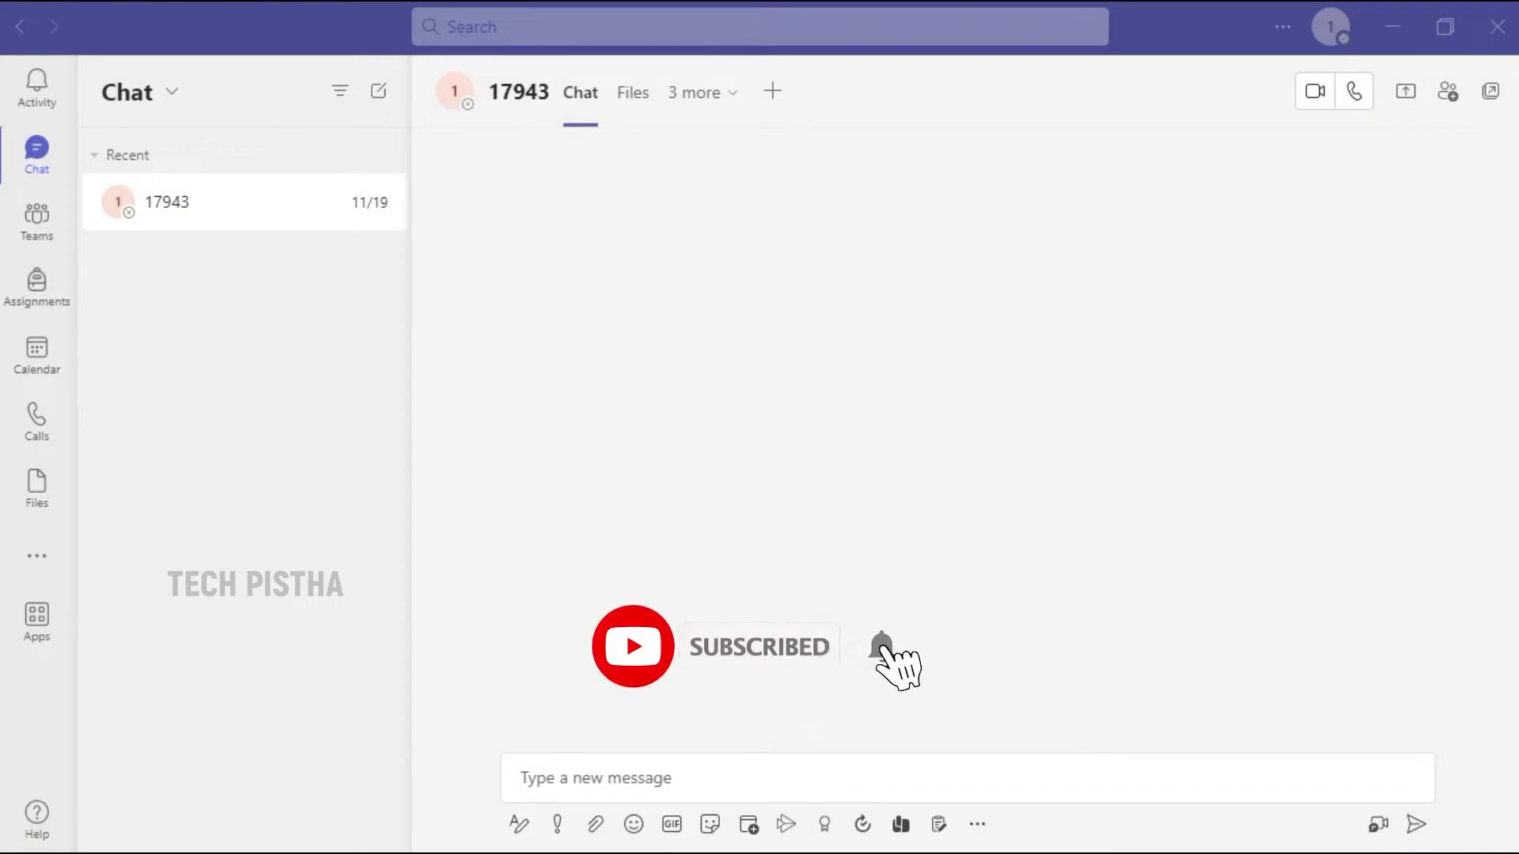
# - Add YouTube from the Apps store, then return to the recent chat
pyautogui.click(881, 646)
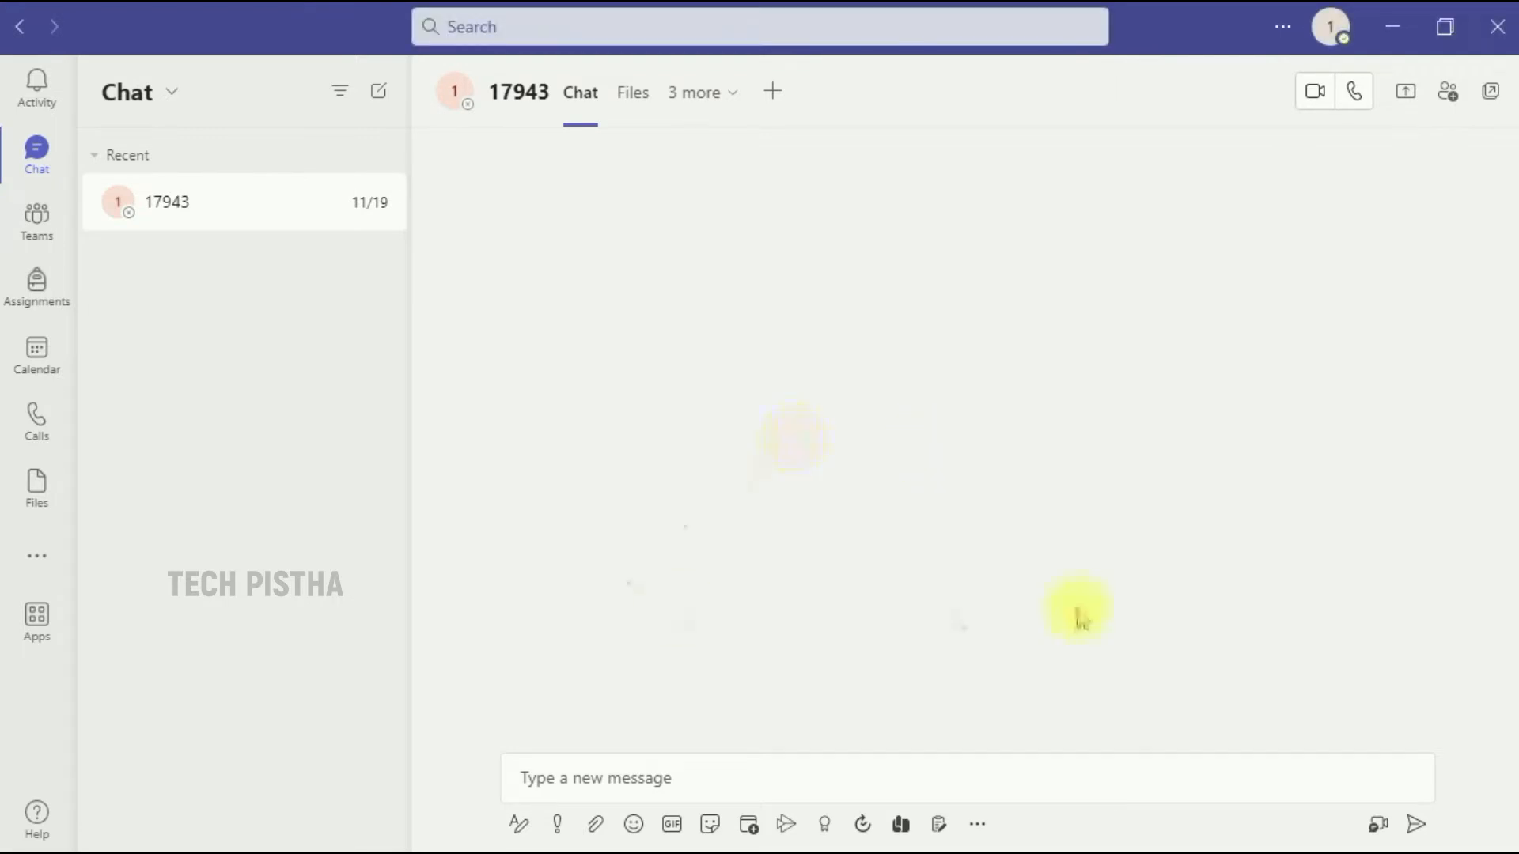
pyautogui.click(37, 622)
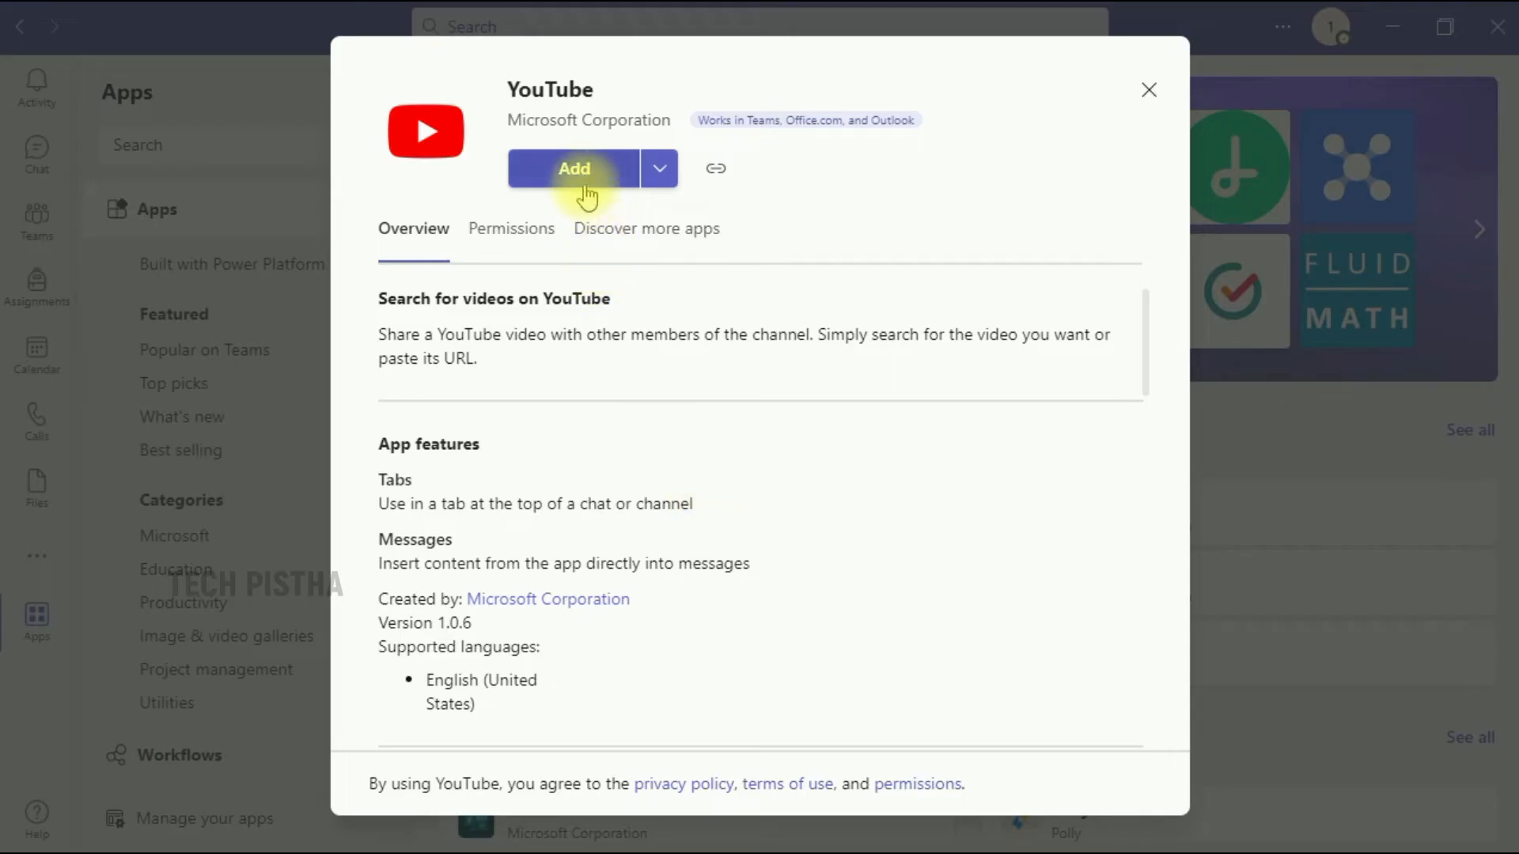
pyautogui.click(1148, 89)
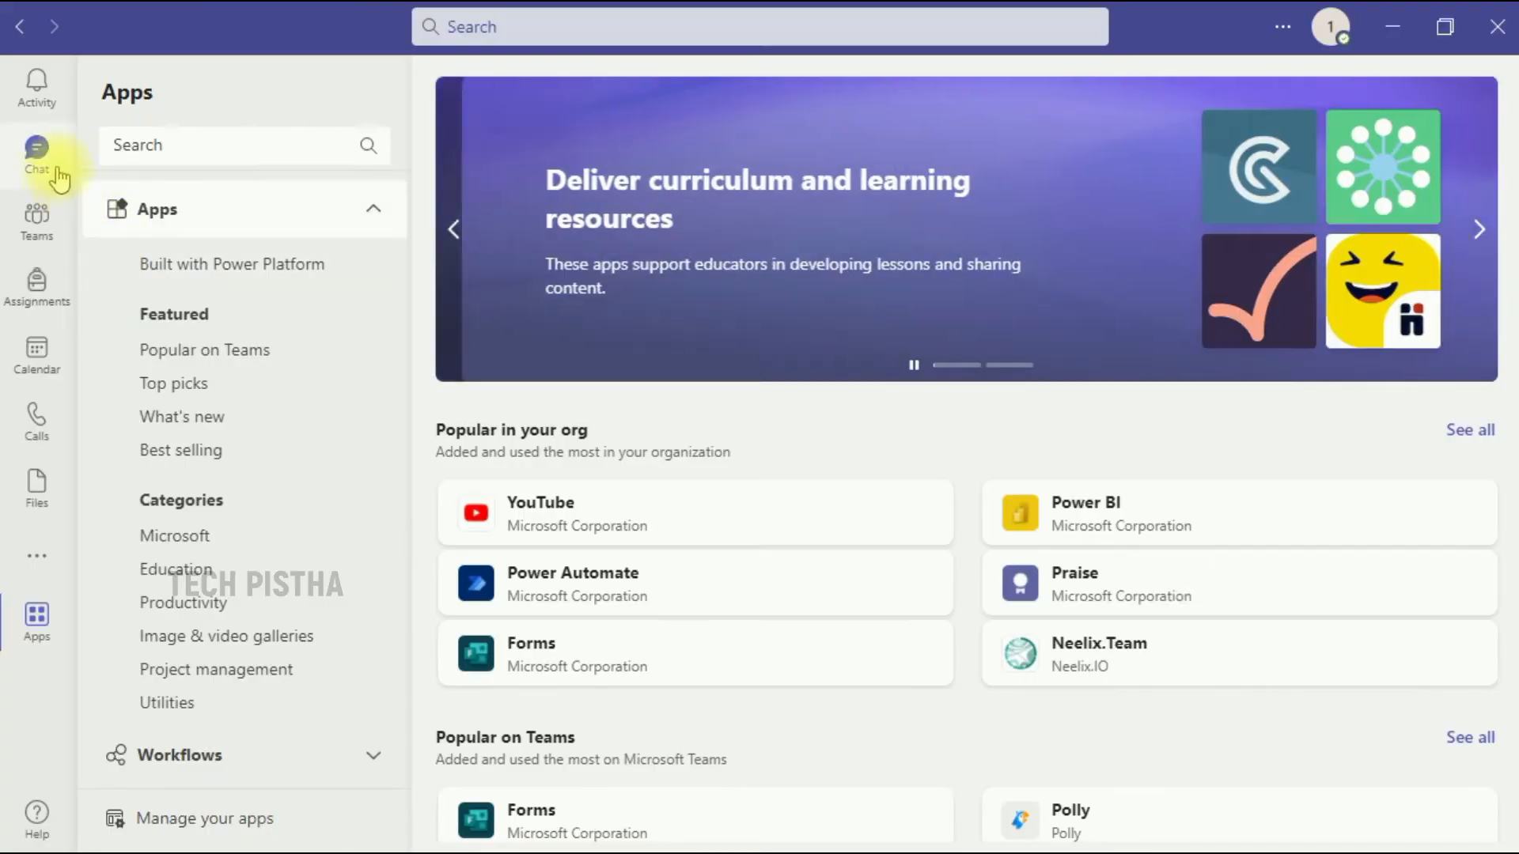
pyautogui.click(37, 155)
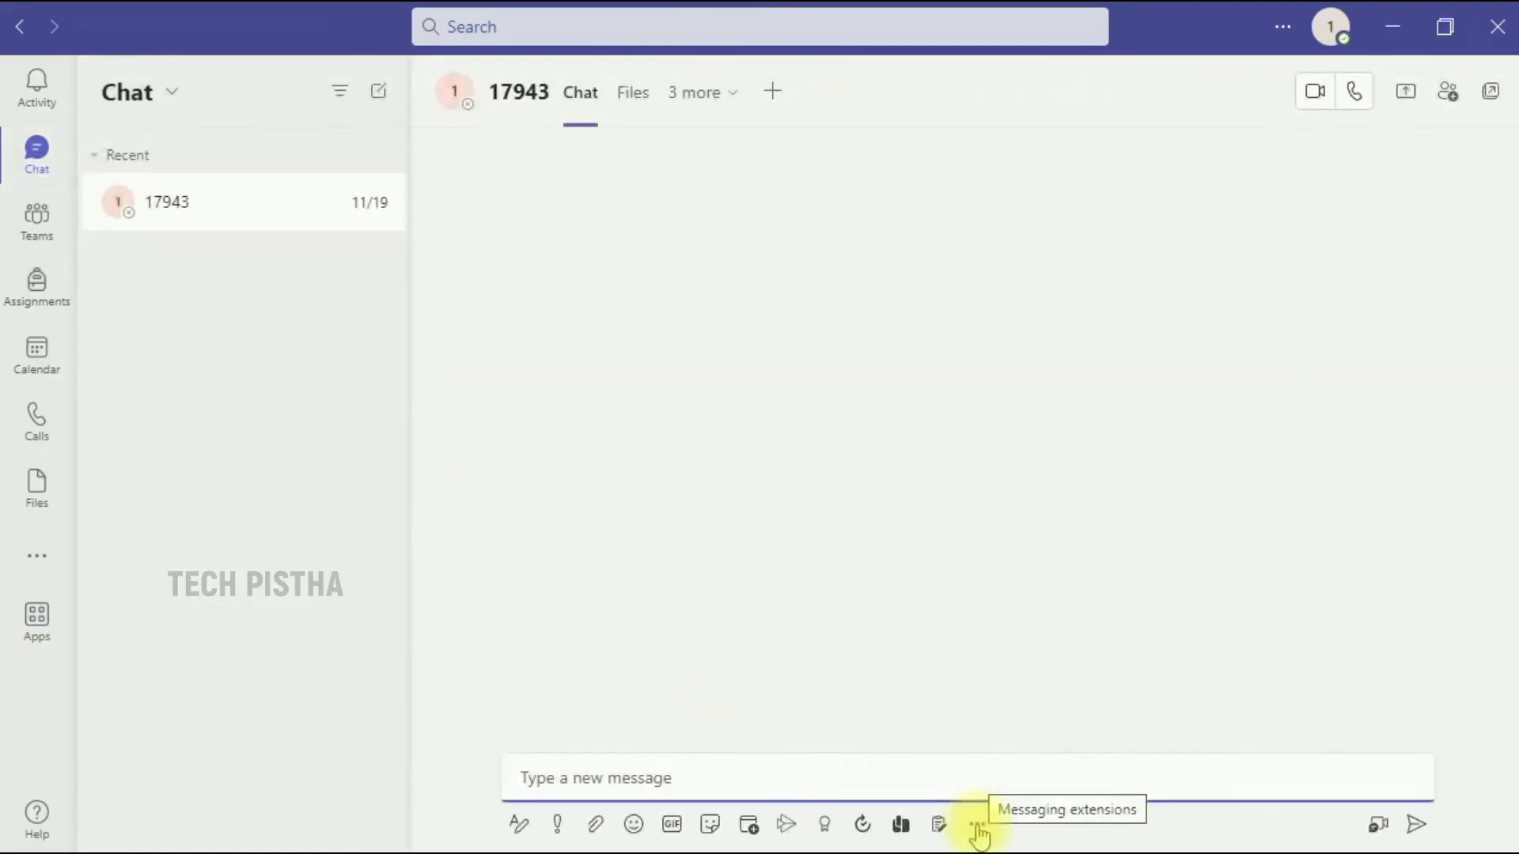
# - Insert the YouTube clearing-system-cache video into the compose box via the YouTube messaging extension
pyautogui.click(976, 824)
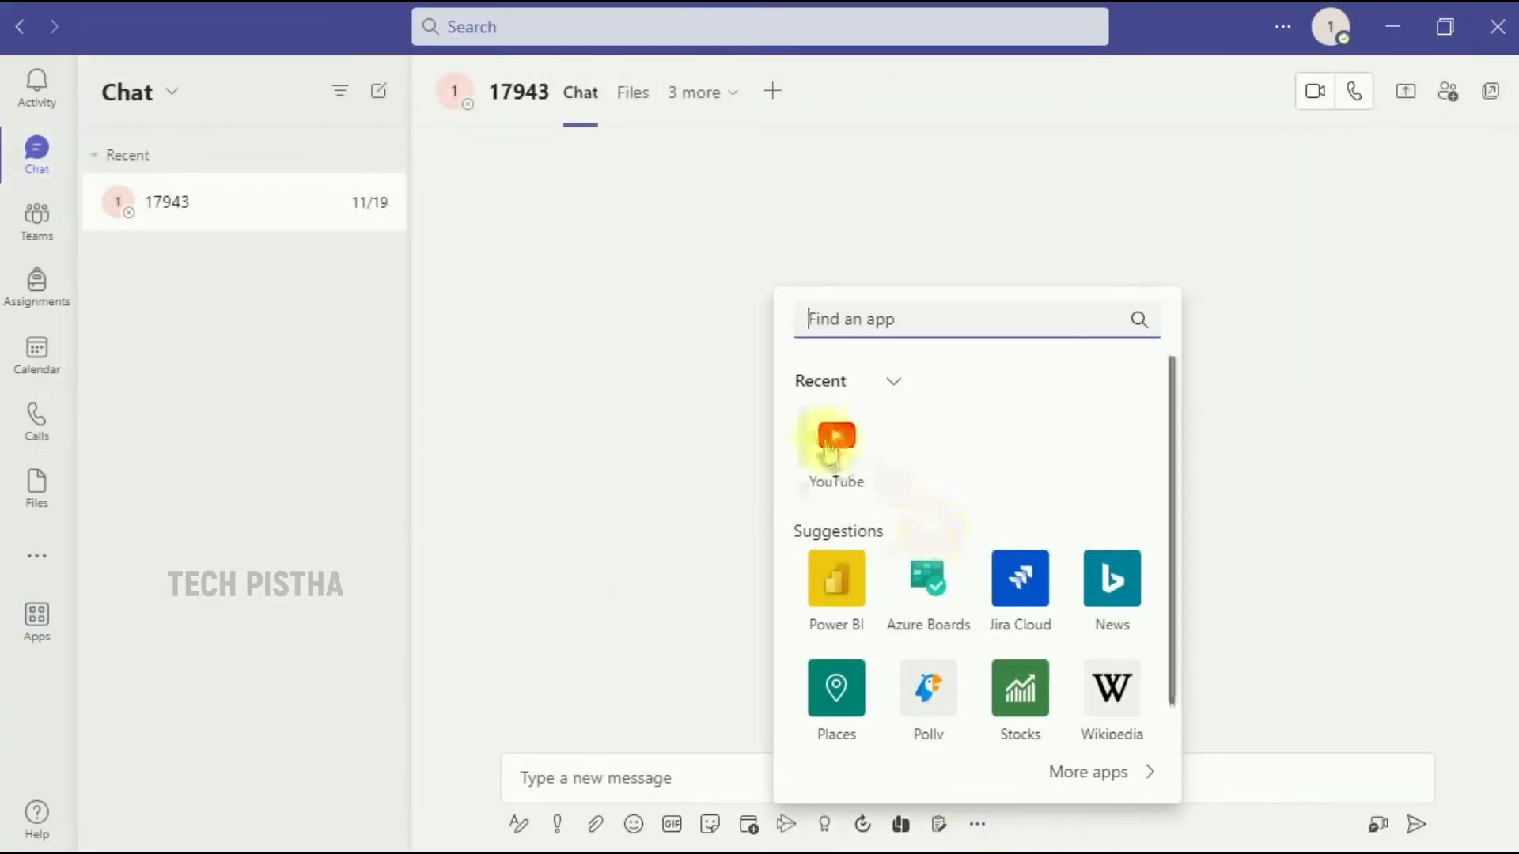
pyautogui.click(834, 442)
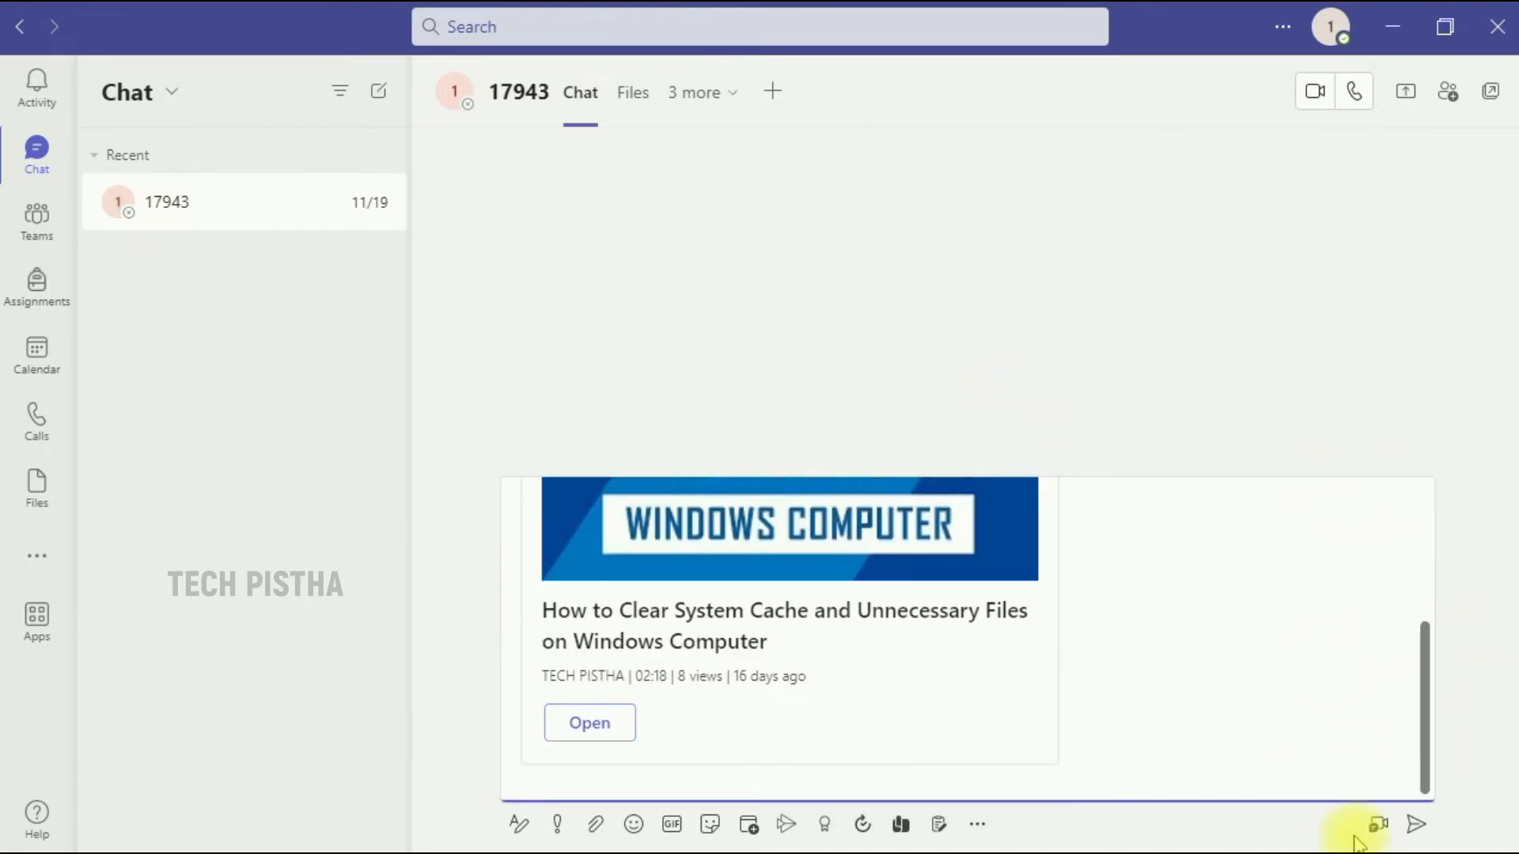
# - Send the video card, play it inside Teams, then close the player
pyautogui.click(1414, 824)
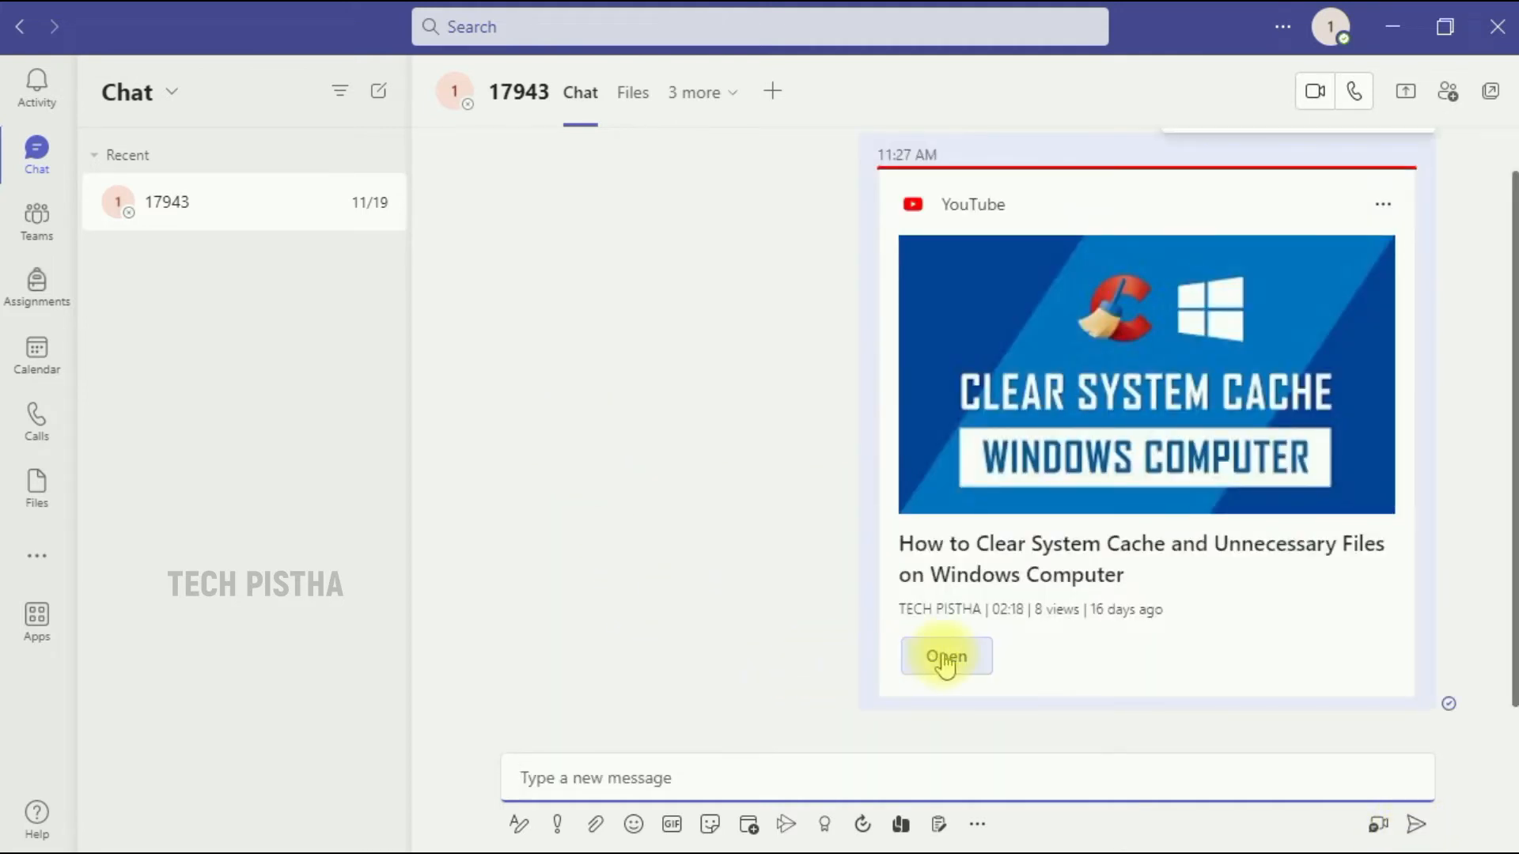
pyautogui.click(946, 656)
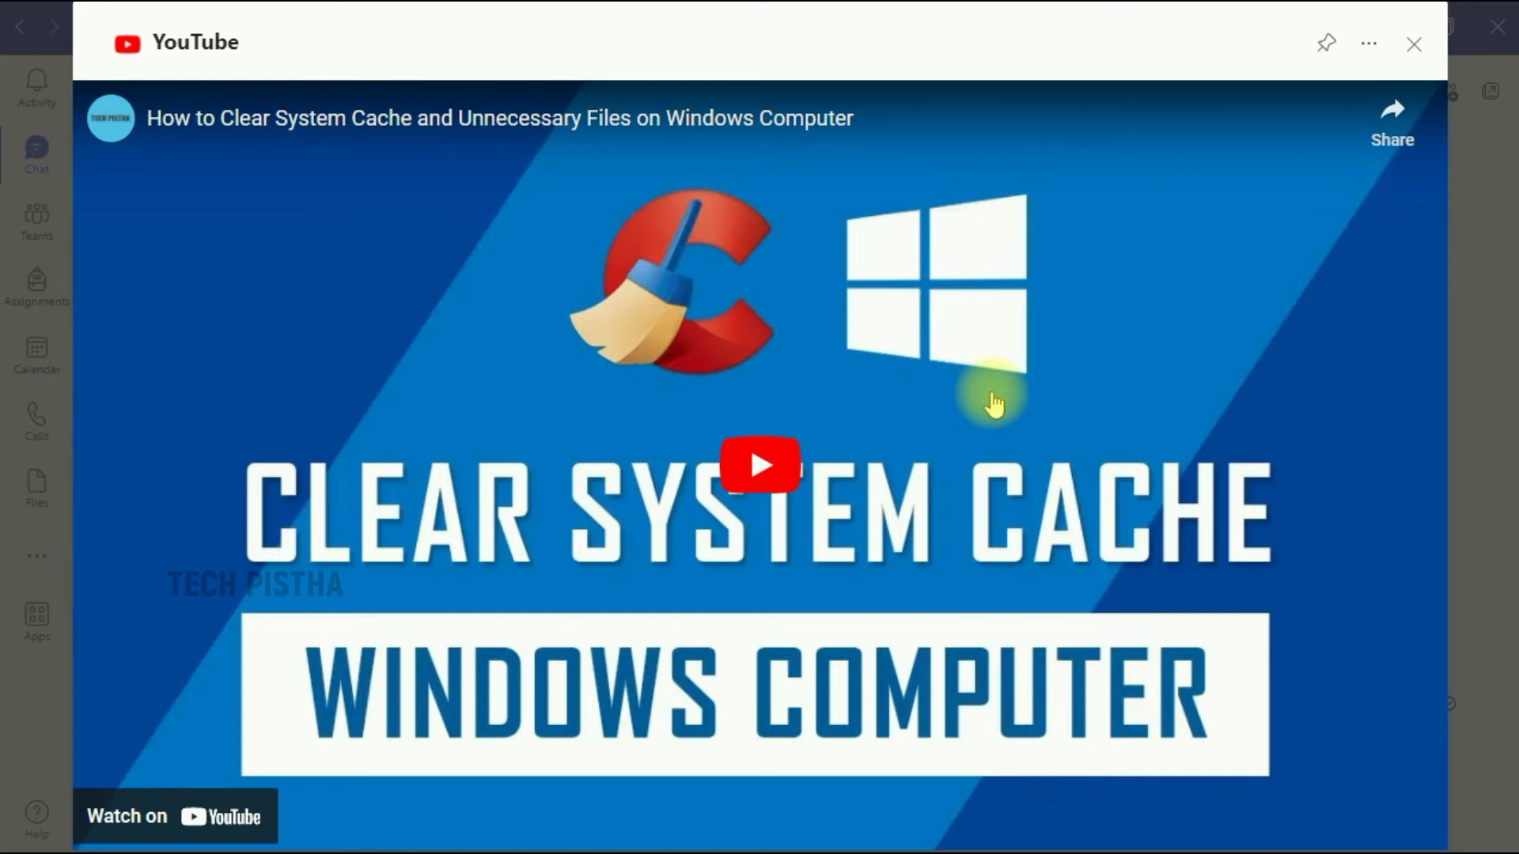
pyautogui.click(1413, 44)
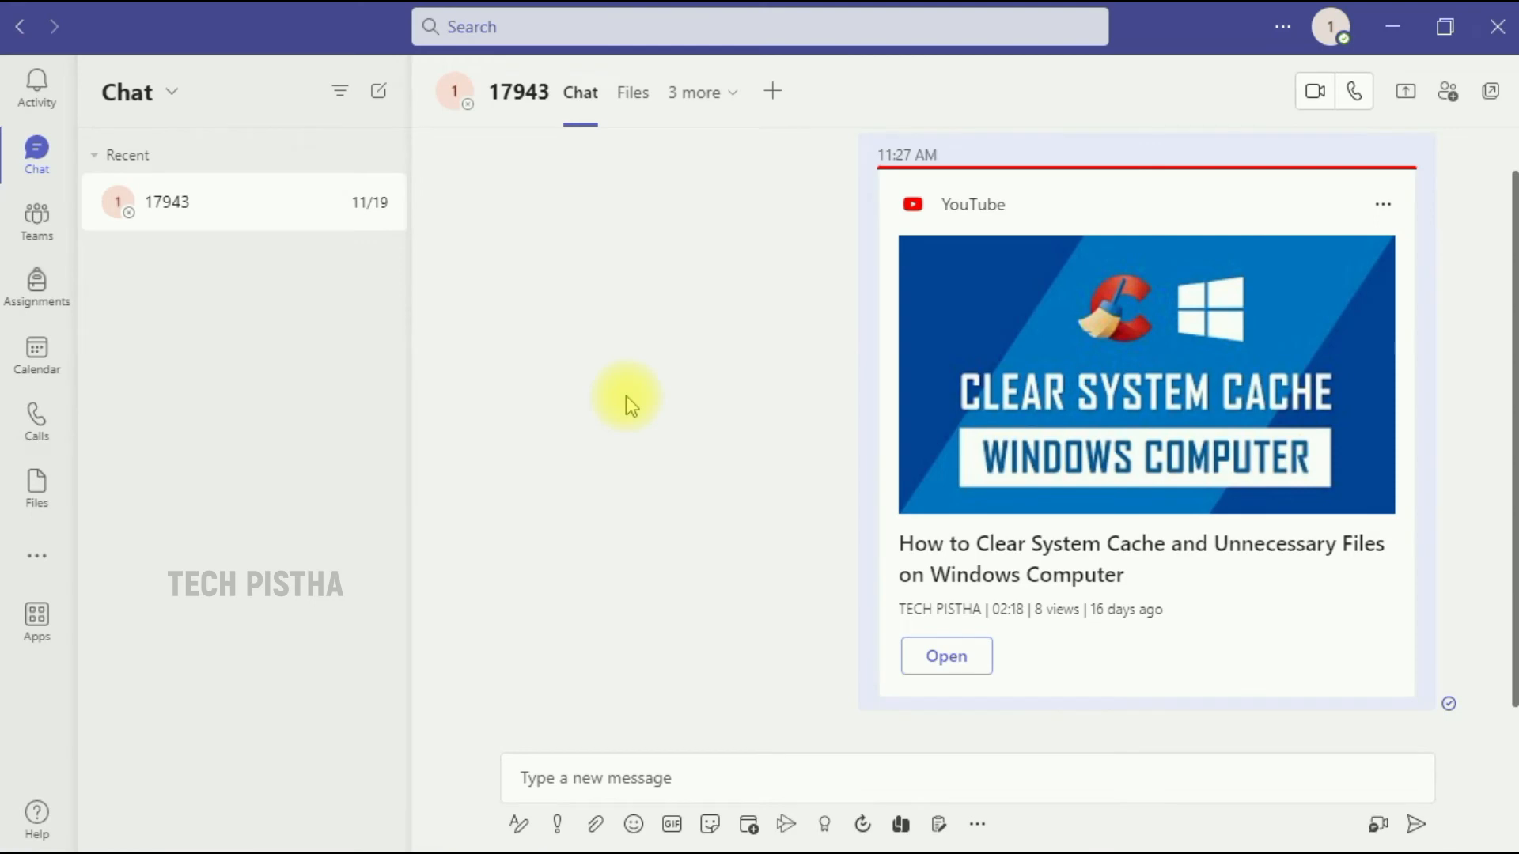
pyautogui.moveTo(155, 581)
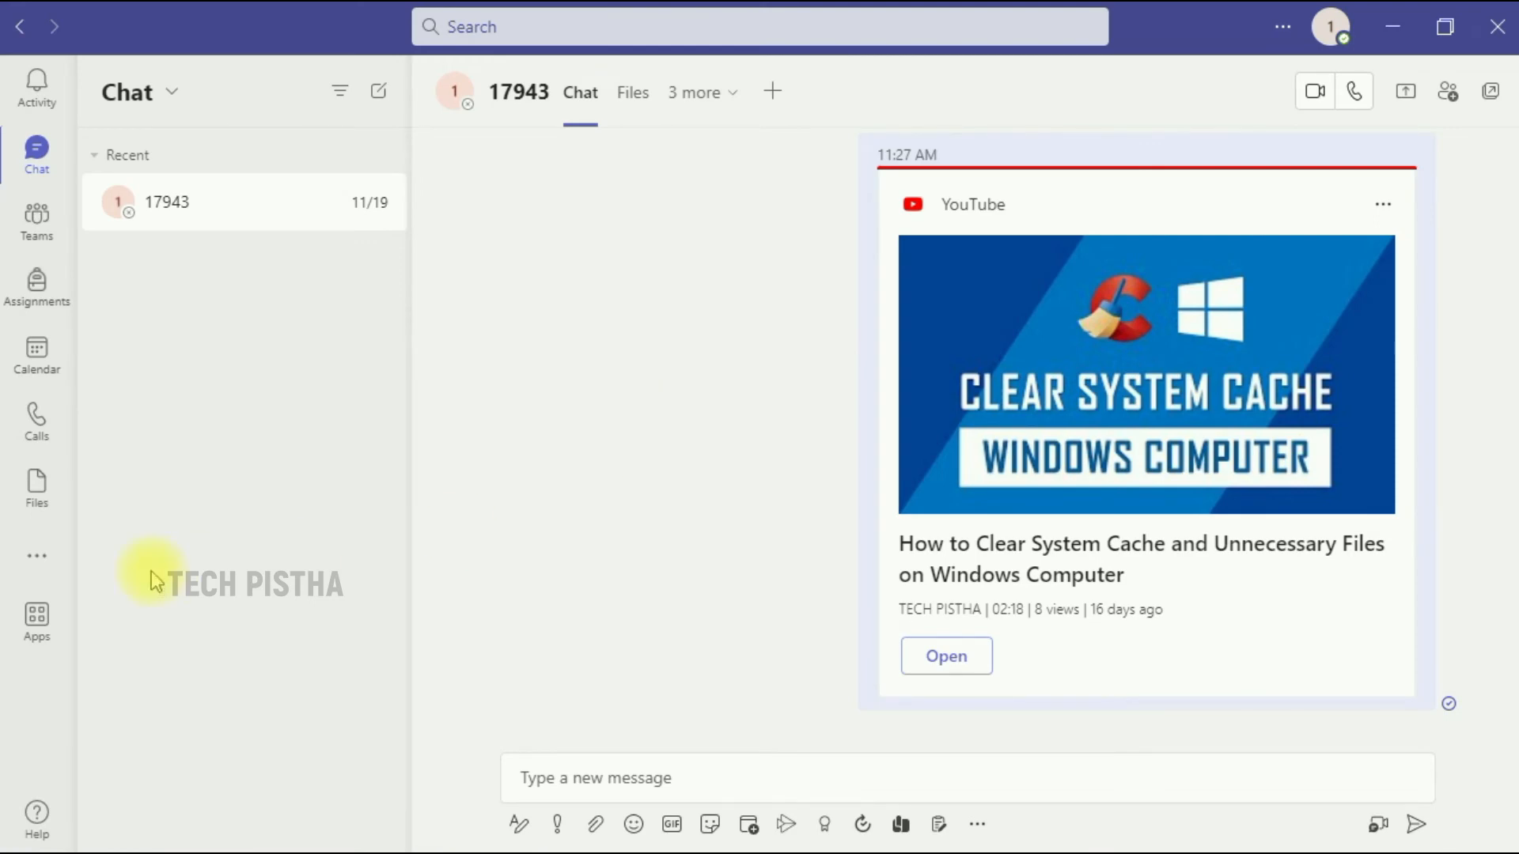
# - Remove YouTube from the installed apps list under Manage your apps
pyautogui.click(36, 620)
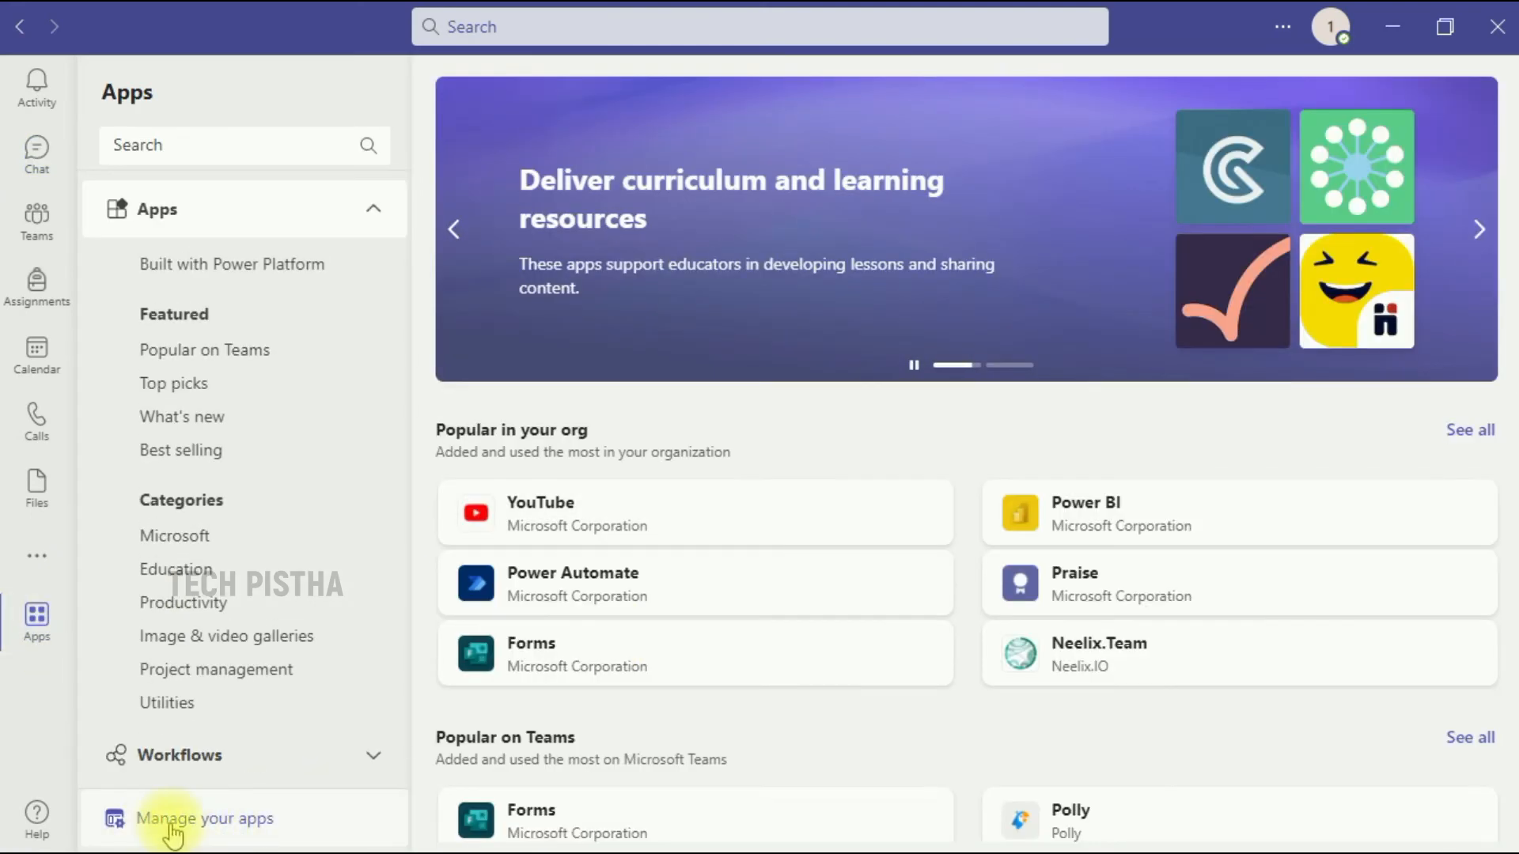
pyautogui.click(204, 818)
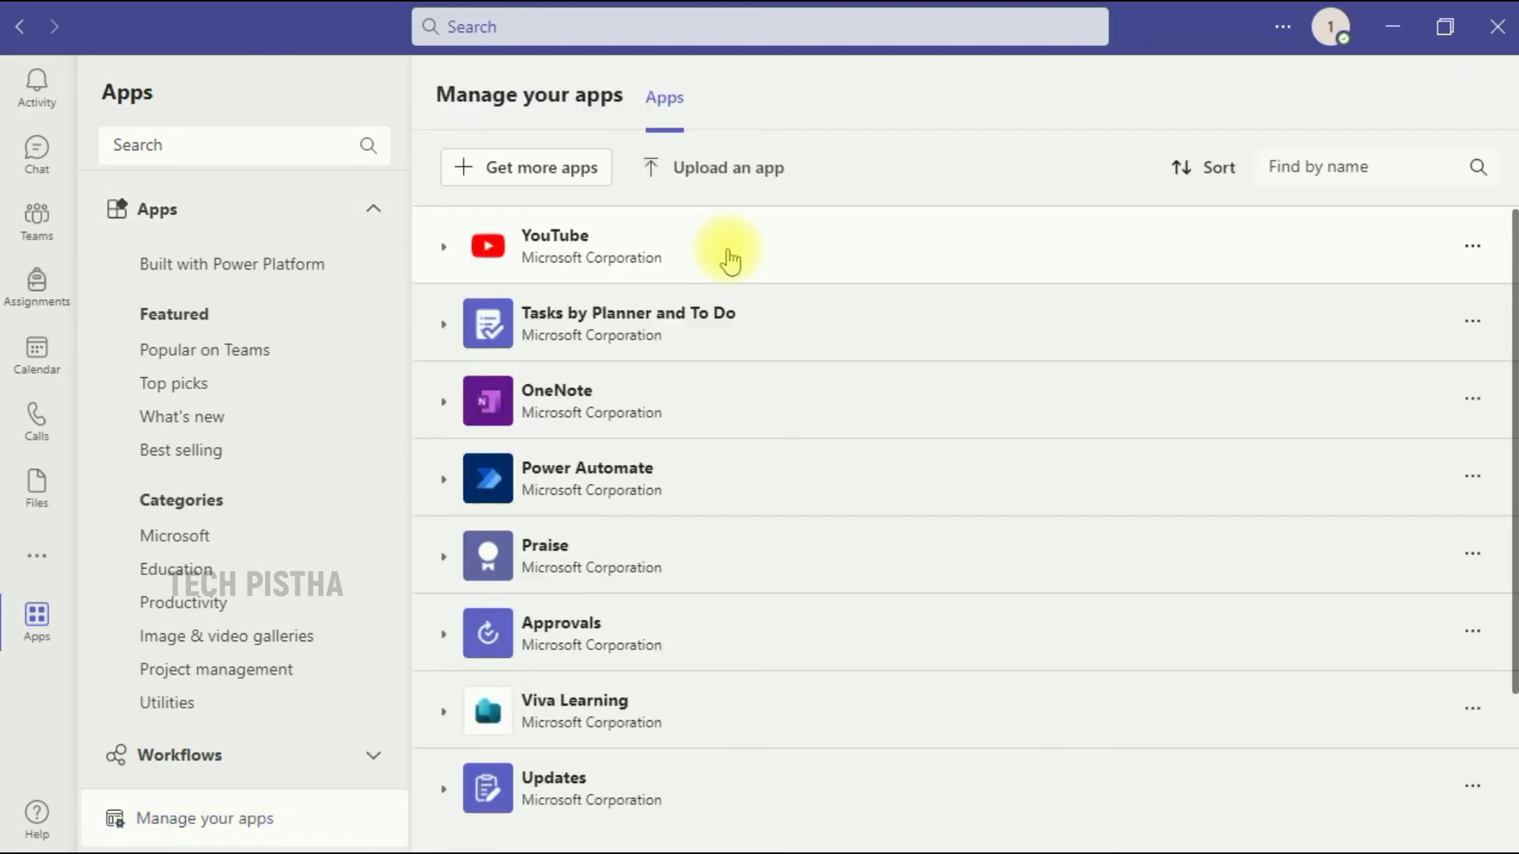
pyautogui.click(443, 245)
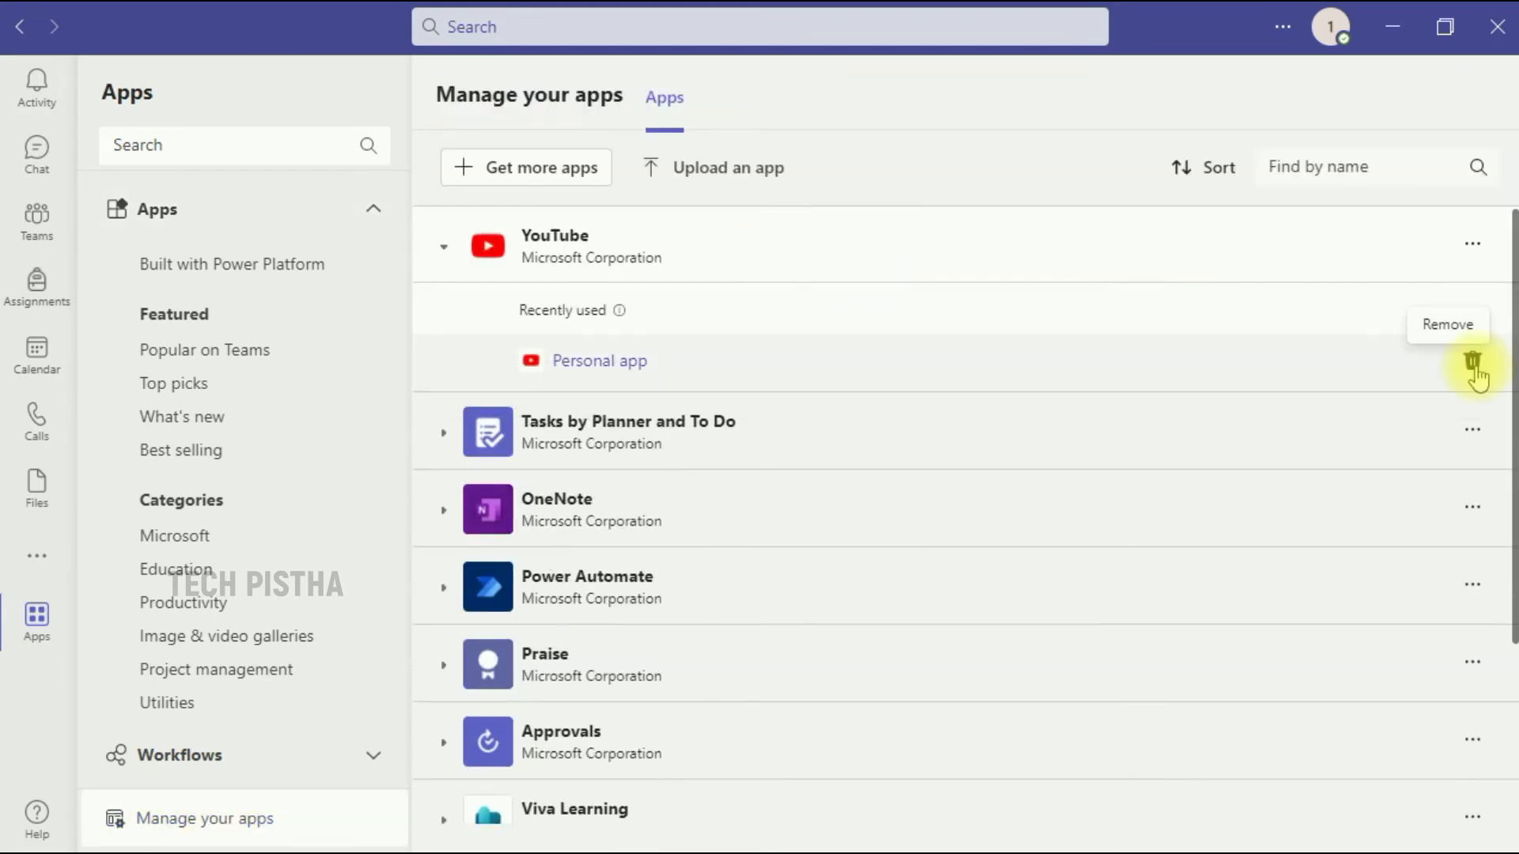
pyautogui.click(1472, 370)
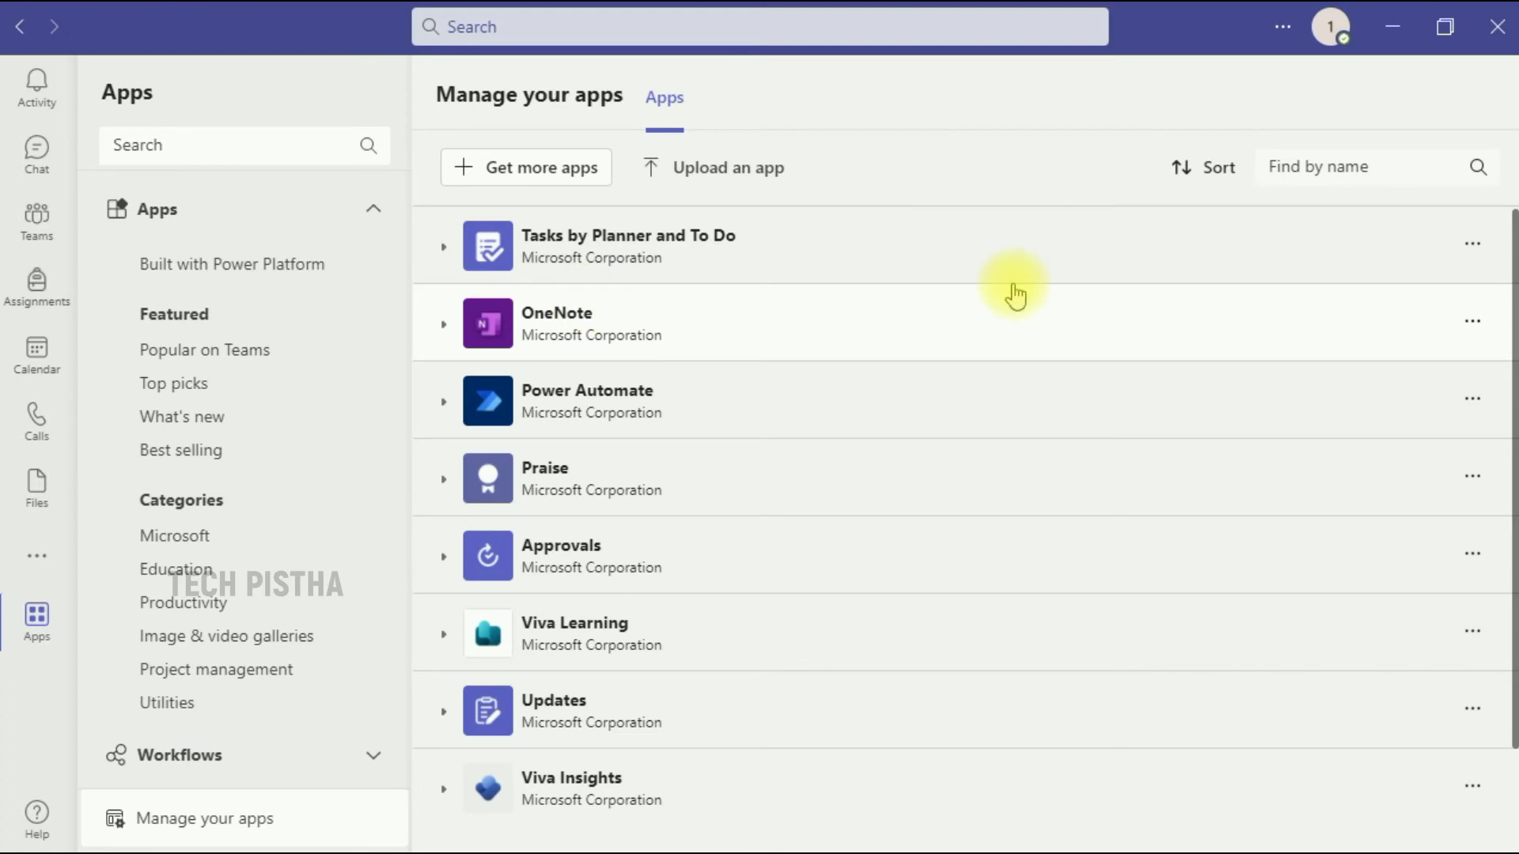
pyautogui.moveTo(985, 309)
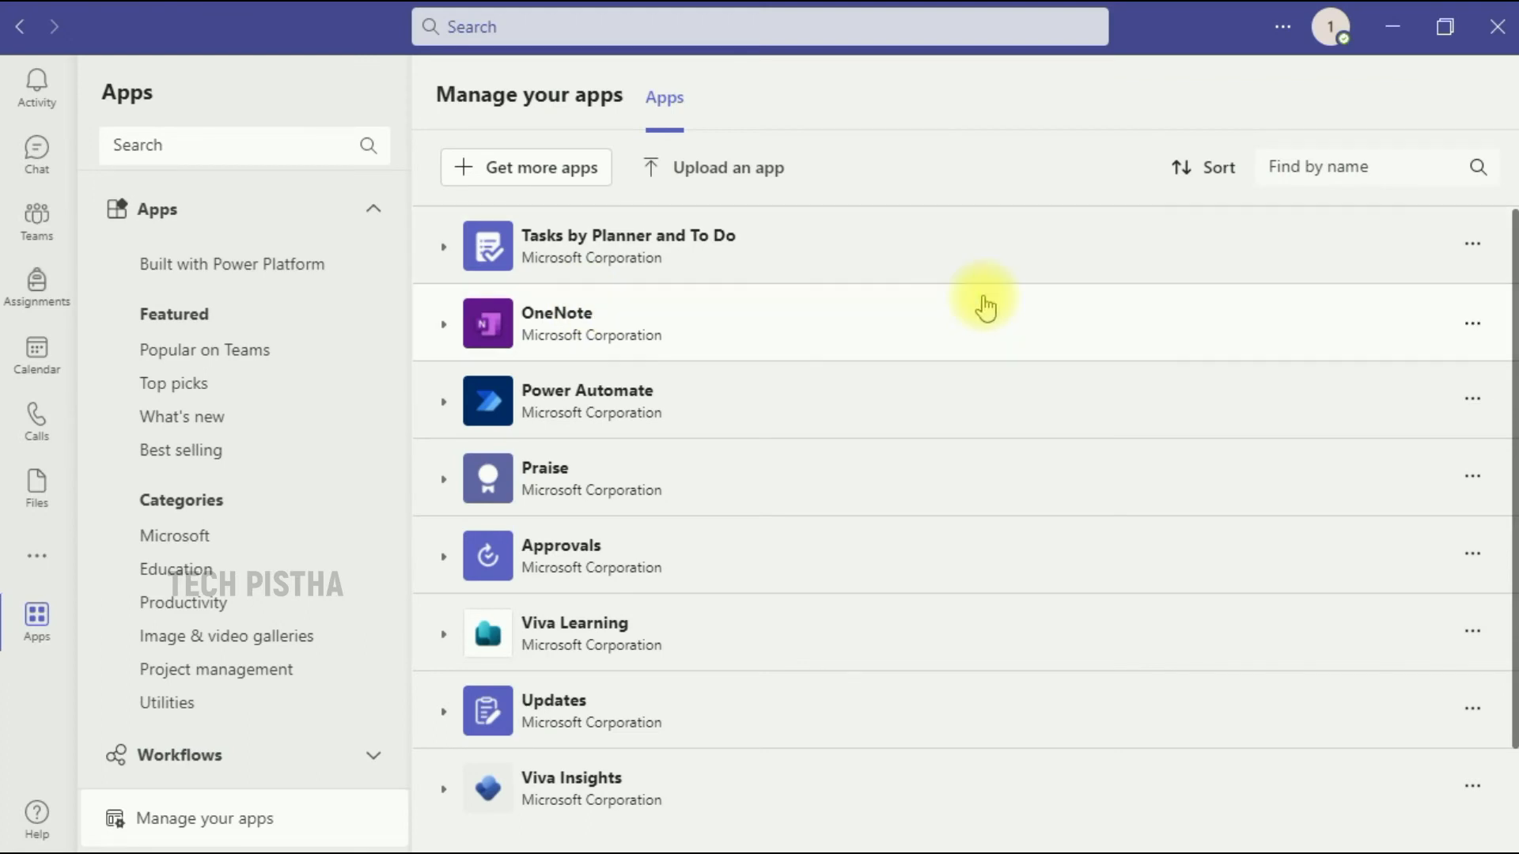
pyautogui.moveTo(860, 503)
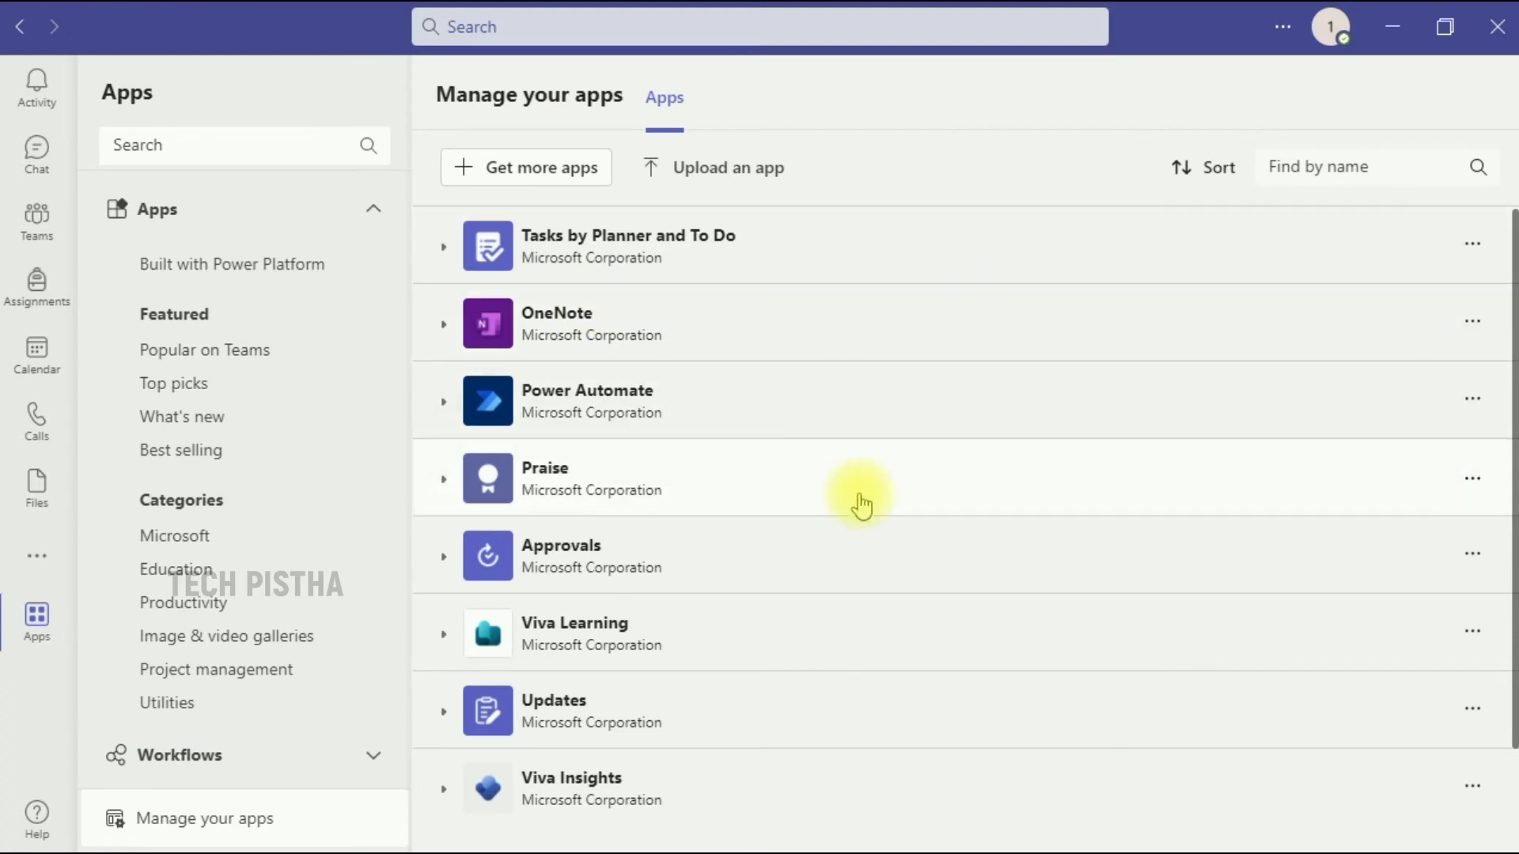